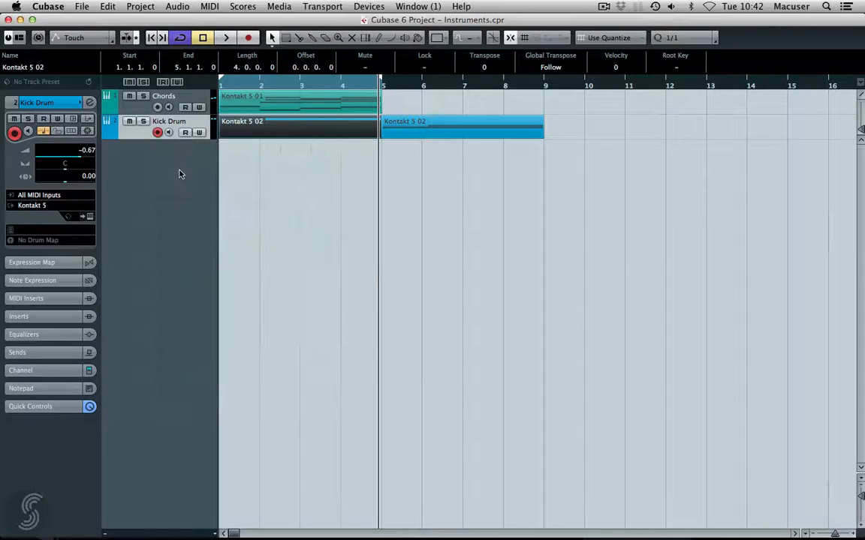
Add the Kontakt 5 03 instrument track from the Project menu, routed to Kontakt 5.
left_click(405, 215)
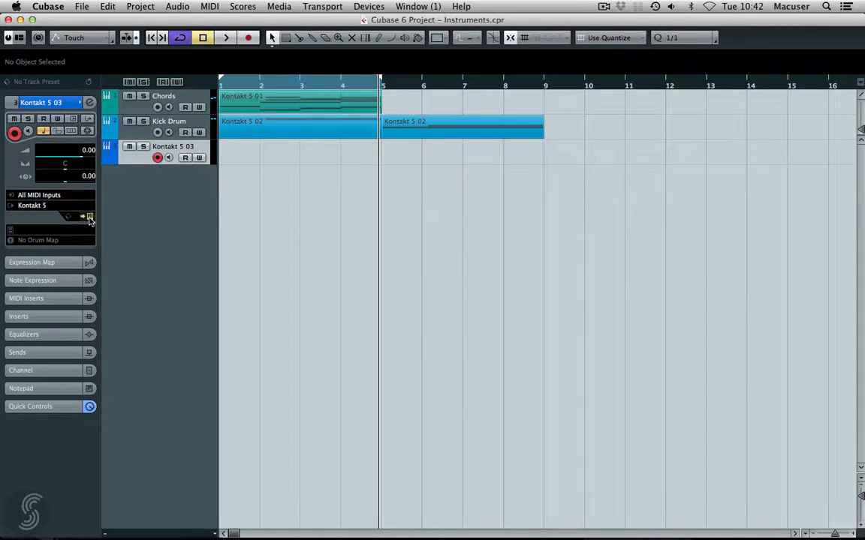
Load REV - Loops.nki from the REV library's Instruments folder into Kontakt.
left_click(88, 217)
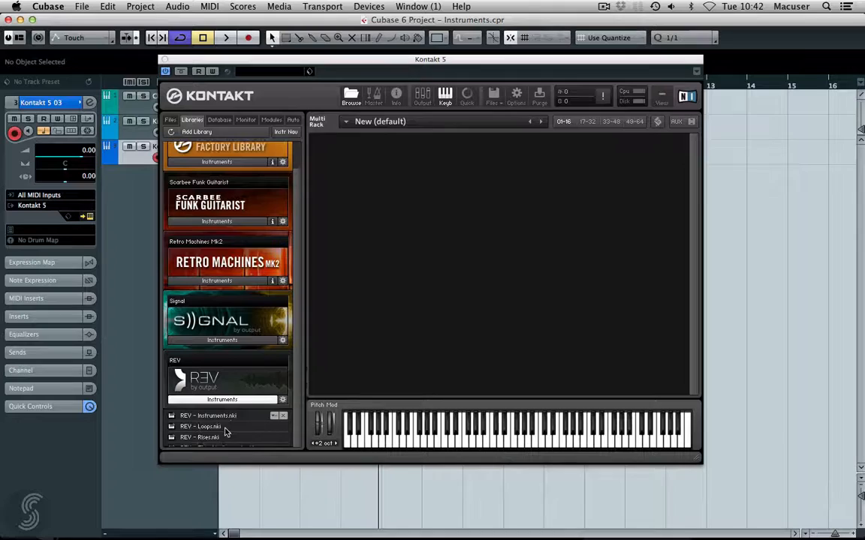
scroll("down", 3)
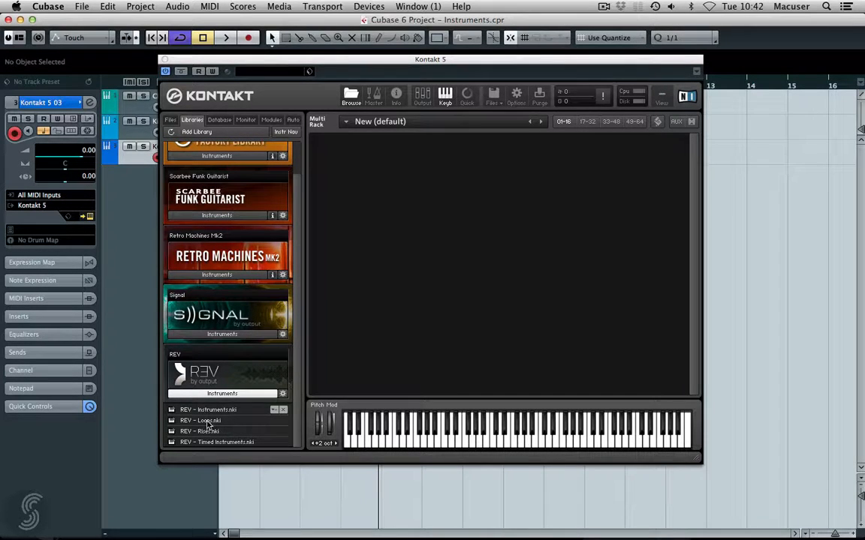
double_click(200, 420)
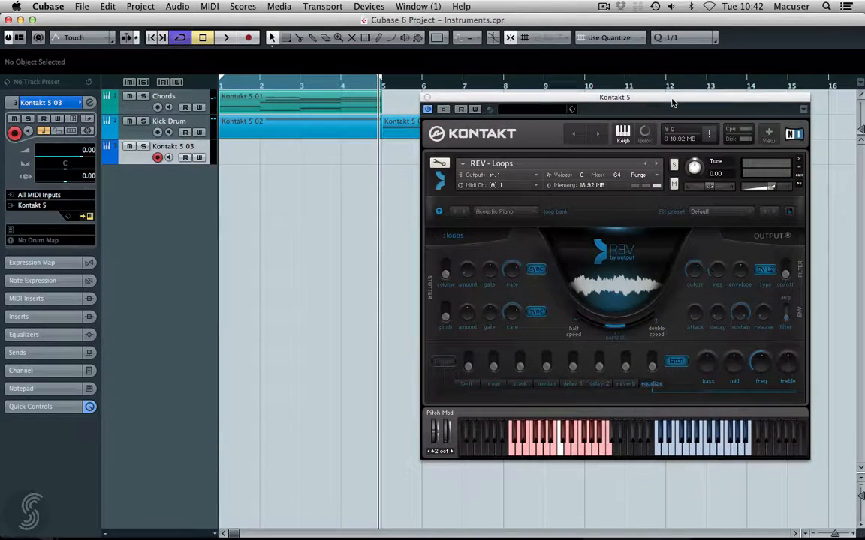
Switch the REV Loops loop bank from Acoustic Piano to Harmonics 1.
left_click(505, 211)
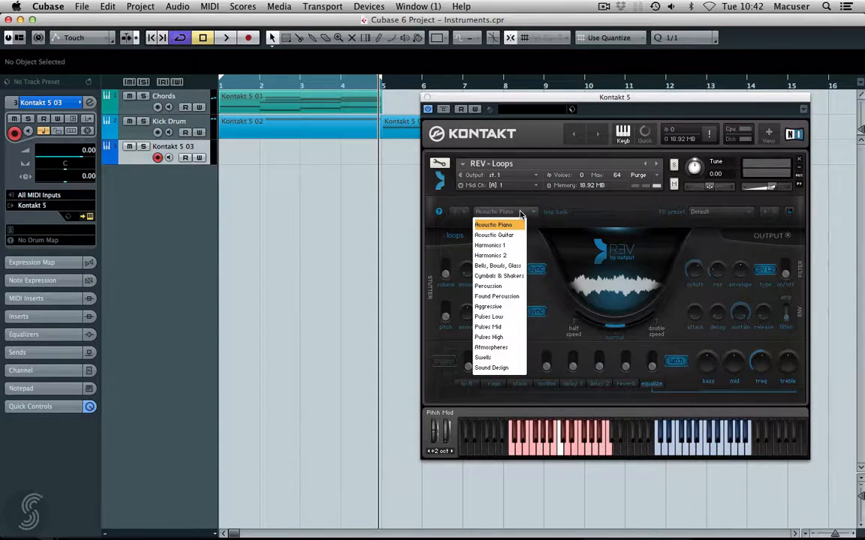
mouse_move(489, 245)
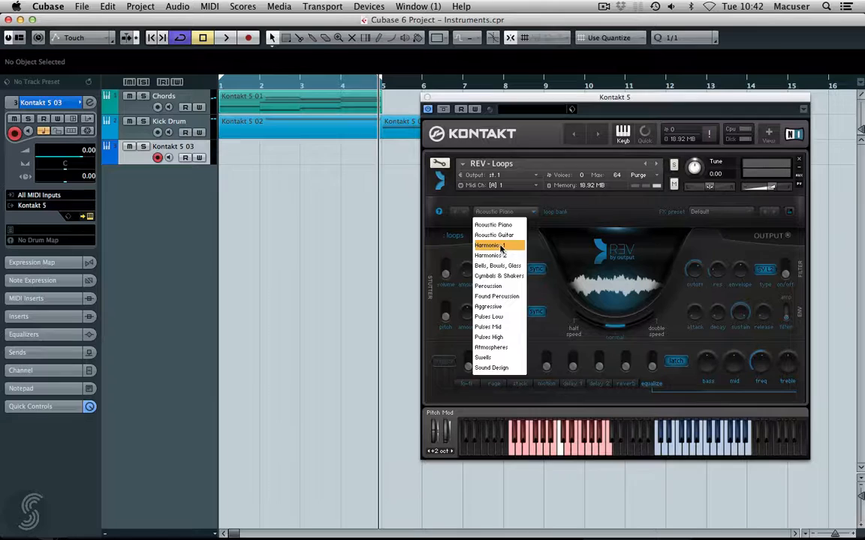
left_click(488, 245)
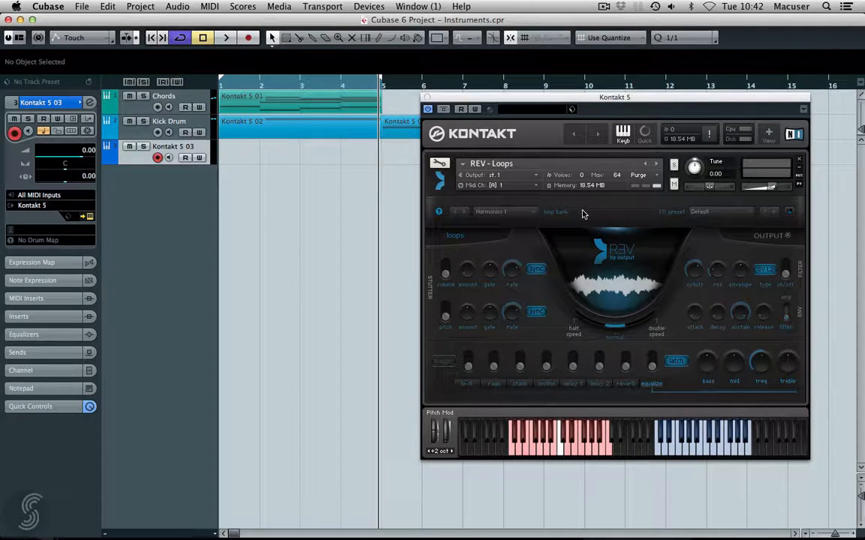
mouse_move(658, 453)
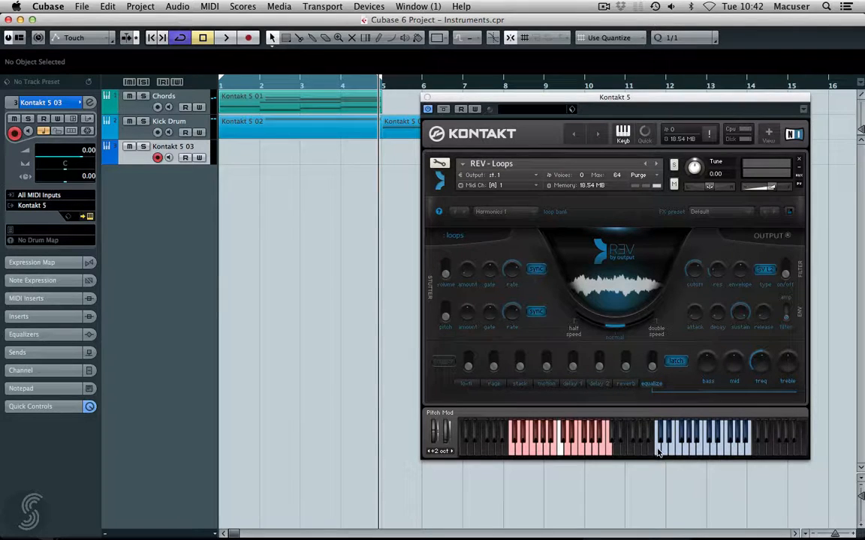
mouse_move(753, 438)
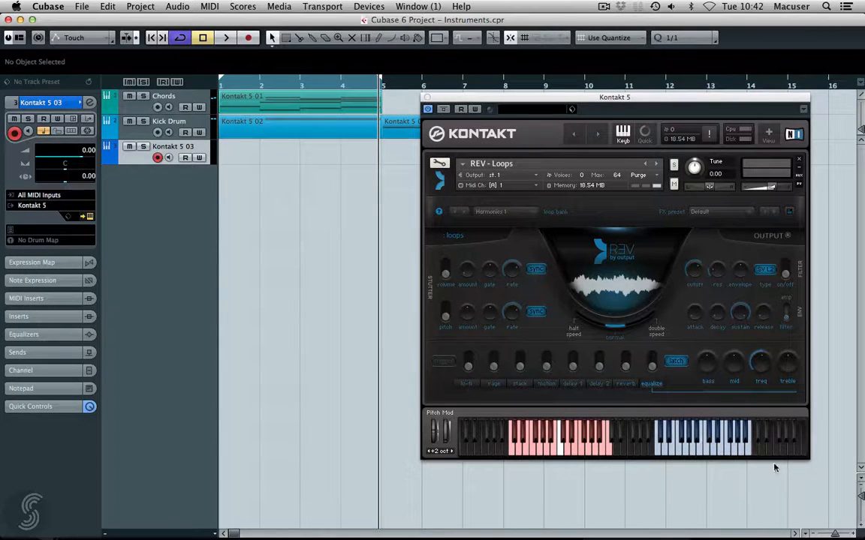
mouse_move(777, 493)
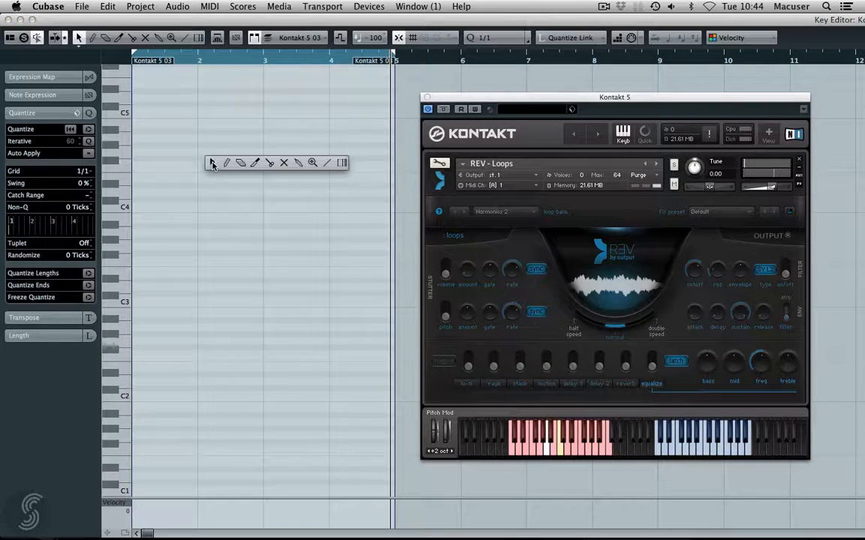
Draw a long note spanning bars 1–5 to trigger the harmonic loop.
left_click_drag(135, 158, 394, 159)
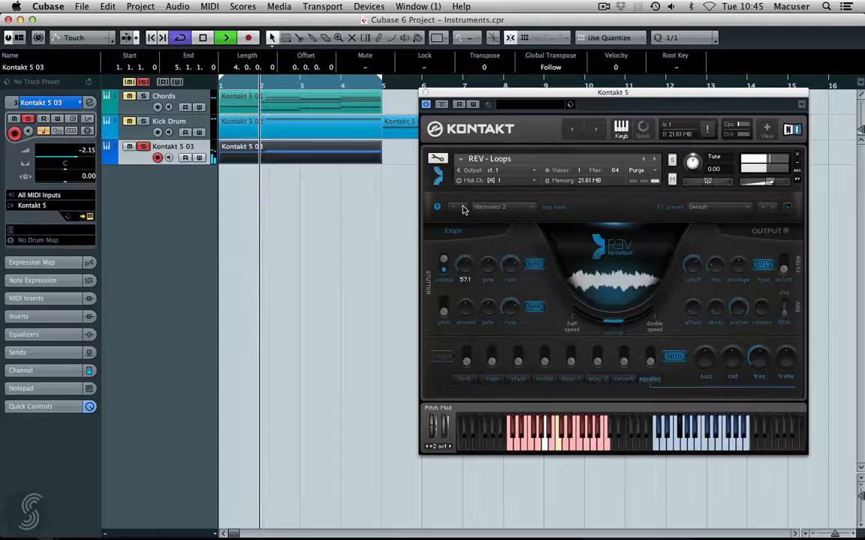
Set stutter volume amount to 75.9, gate to 13.5 and pitch amount to 25.6.
left_click_drag(464, 264, 464, 247)
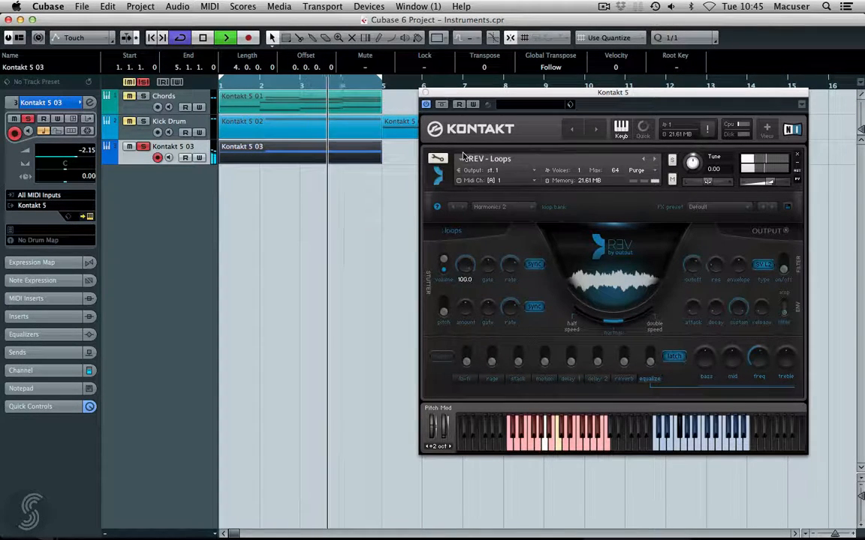
left_click_drag(465, 264, 464, 281)
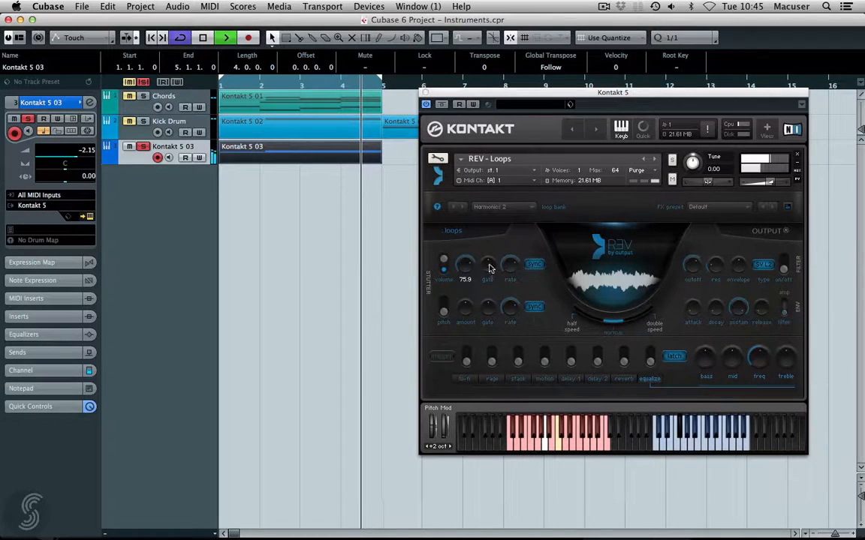
left_click_drag(487, 265, 487, 307)
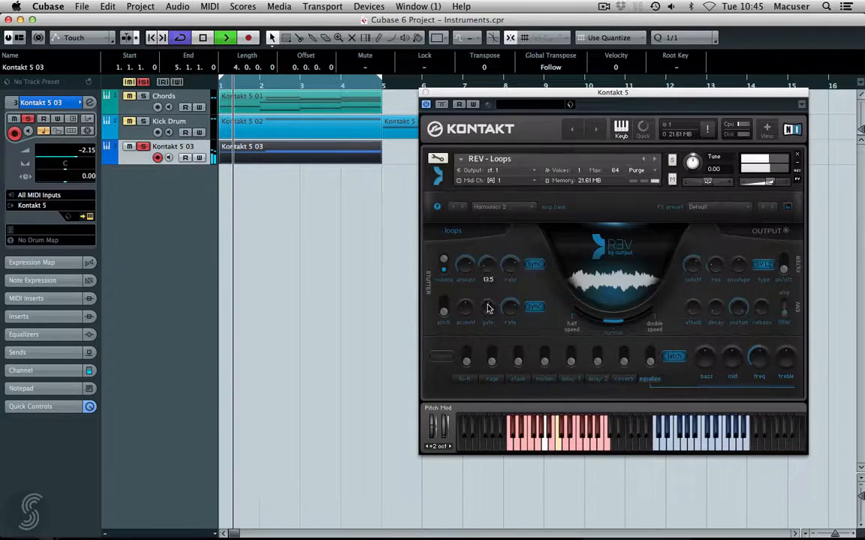
left_click_drag(487, 267, 487, 225)
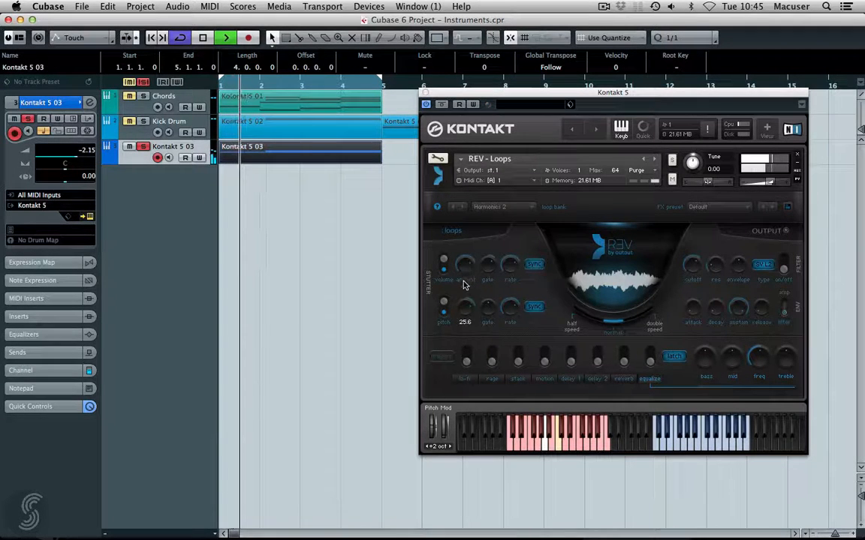
Lower the filter cutoff to about 9.1k and switch the filter type to Ldr L4.
left_click_drag(465, 306, 465, 314)
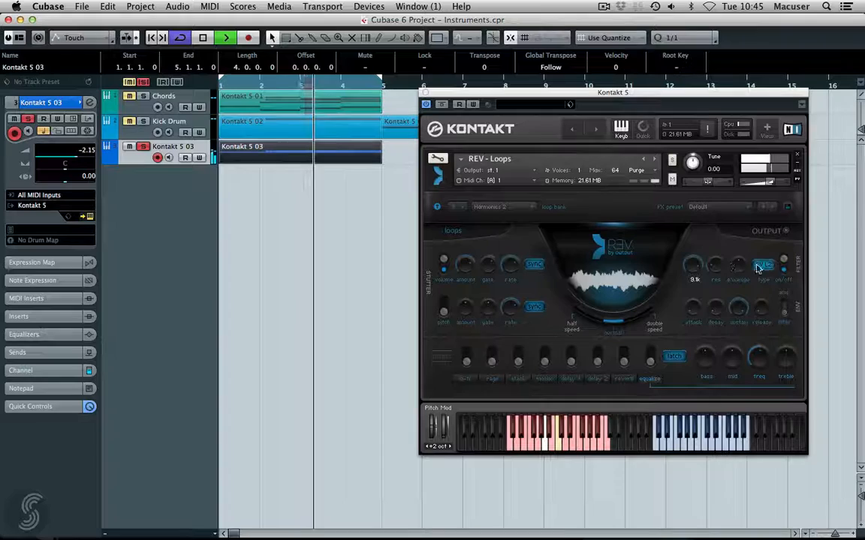
left_click(762, 264)
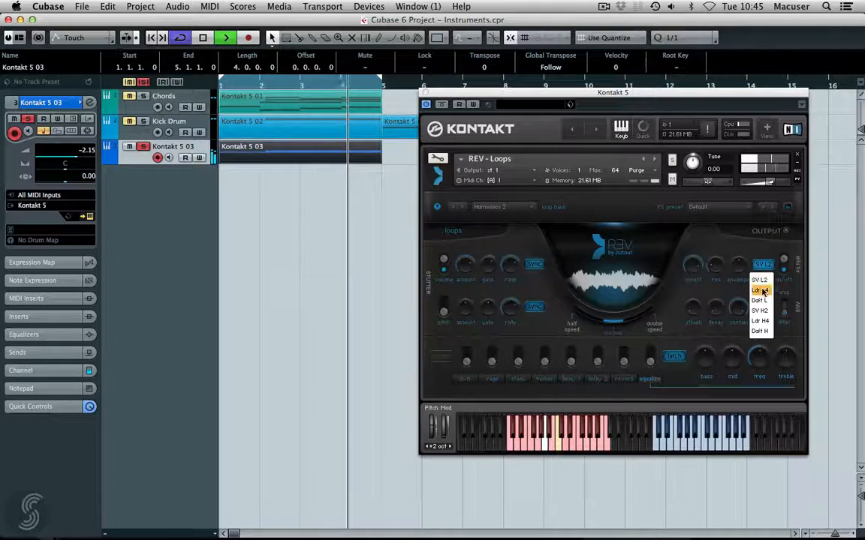
left_click(760, 291)
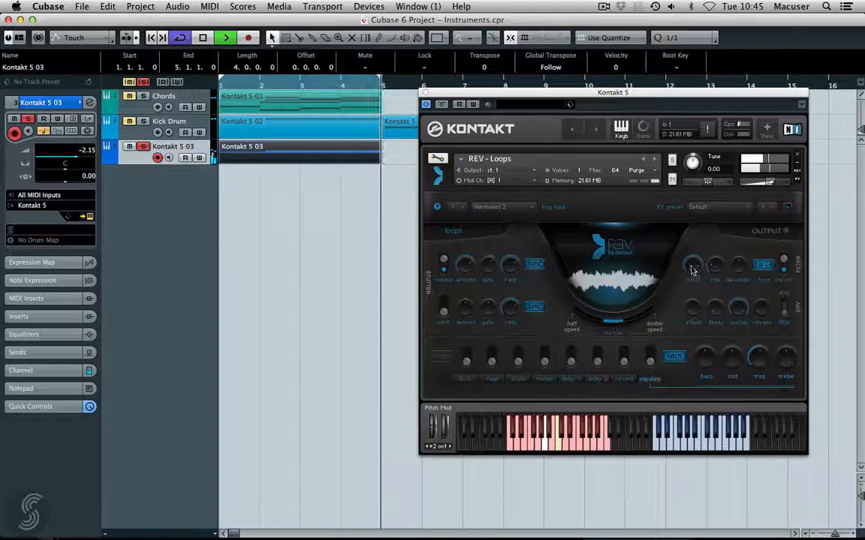